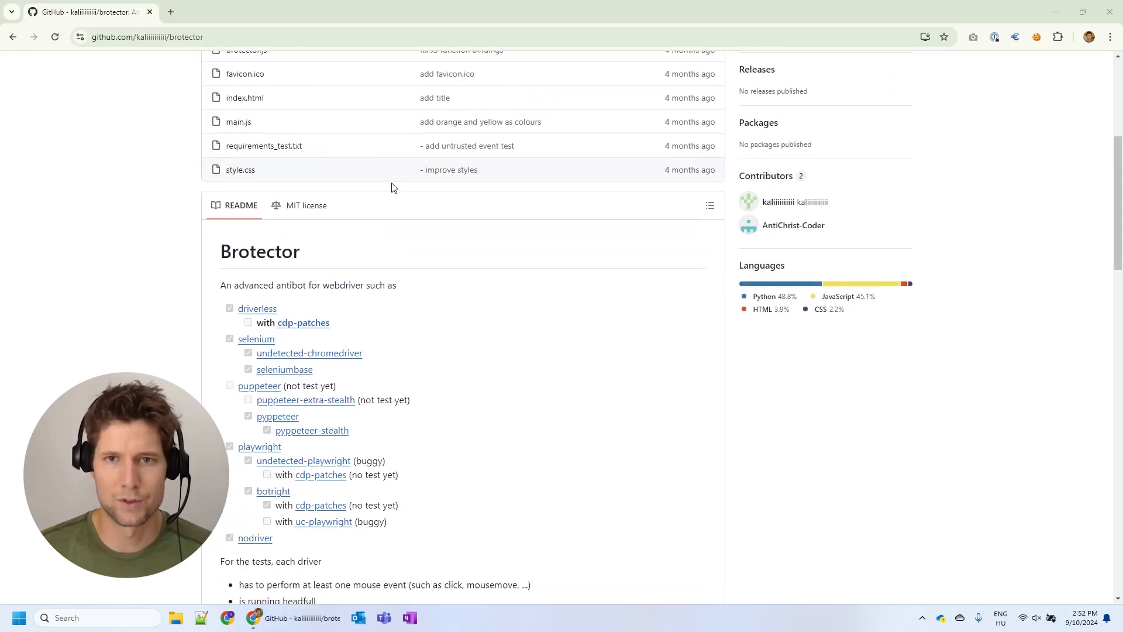
# Step: Review the Brotector page, then bring up puppeteer.js whose run failed with the waitForTimeout error
pyautogui.scroll(-3)
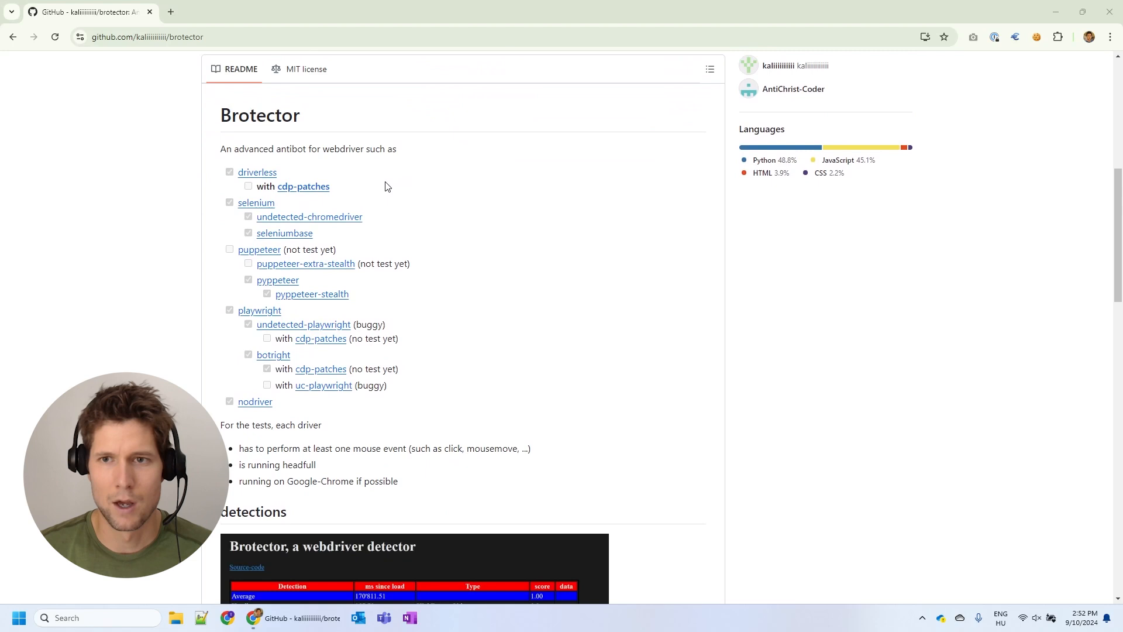
pyautogui.scroll(-3)
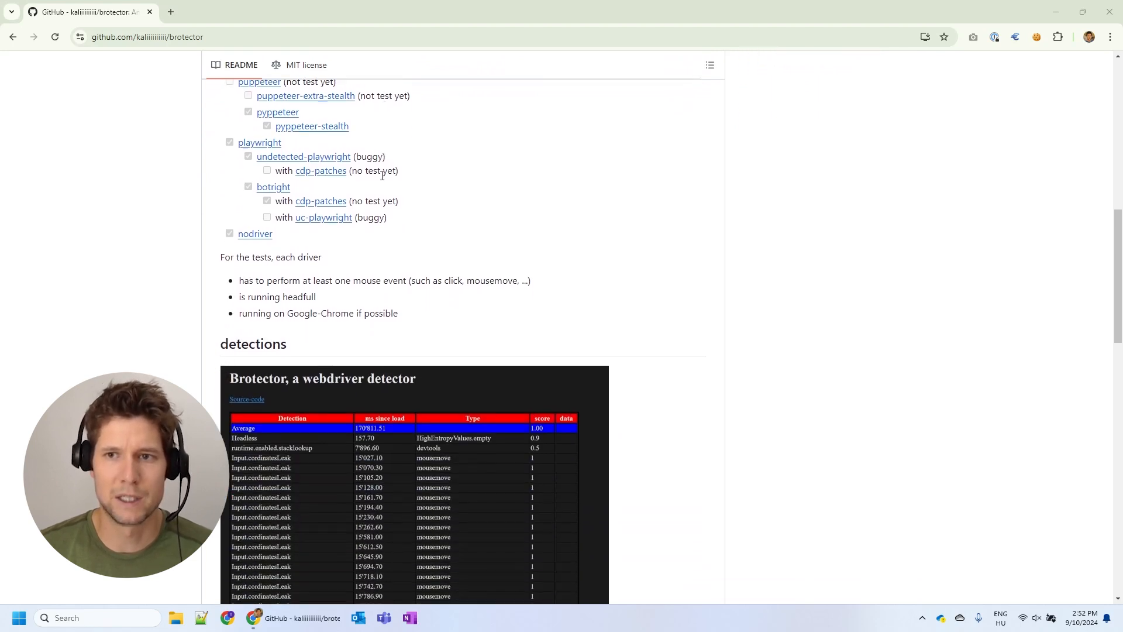
pyautogui.scroll(-3)
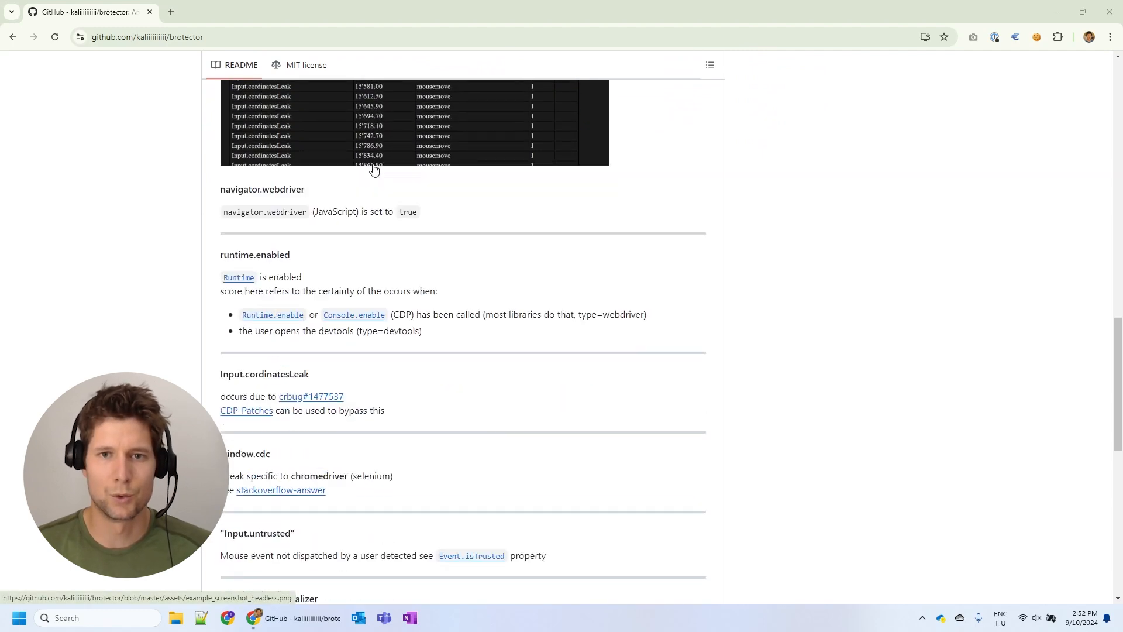
pyautogui.scroll(-3)
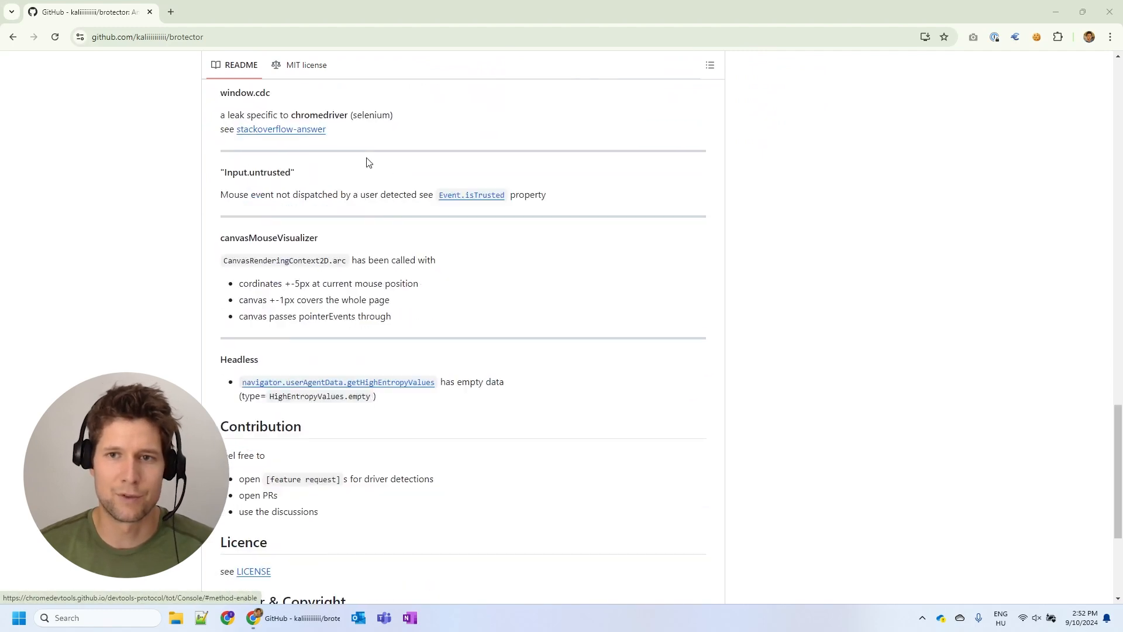
pyautogui.scroll(-3)
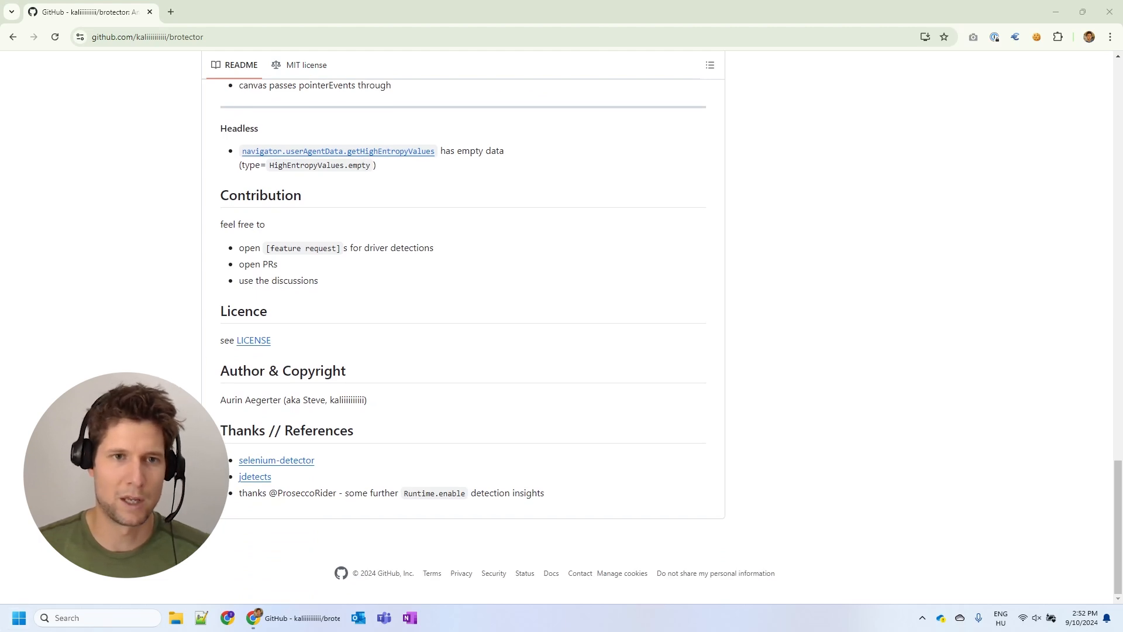
pyautogui.click(502, 617)
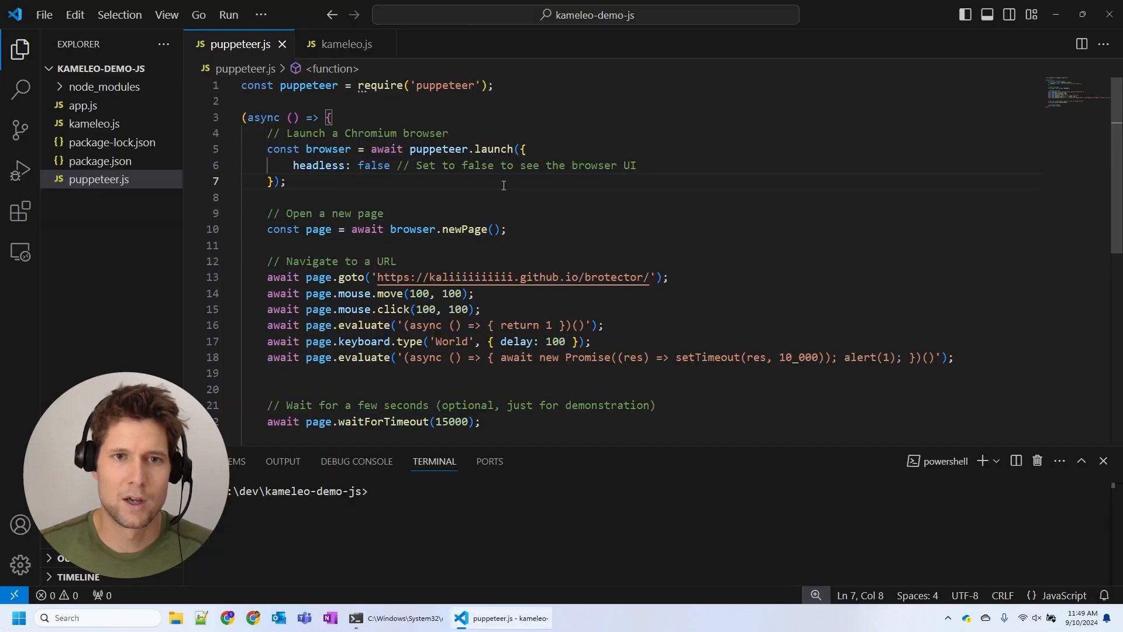
pyautogui.scroll(-3)
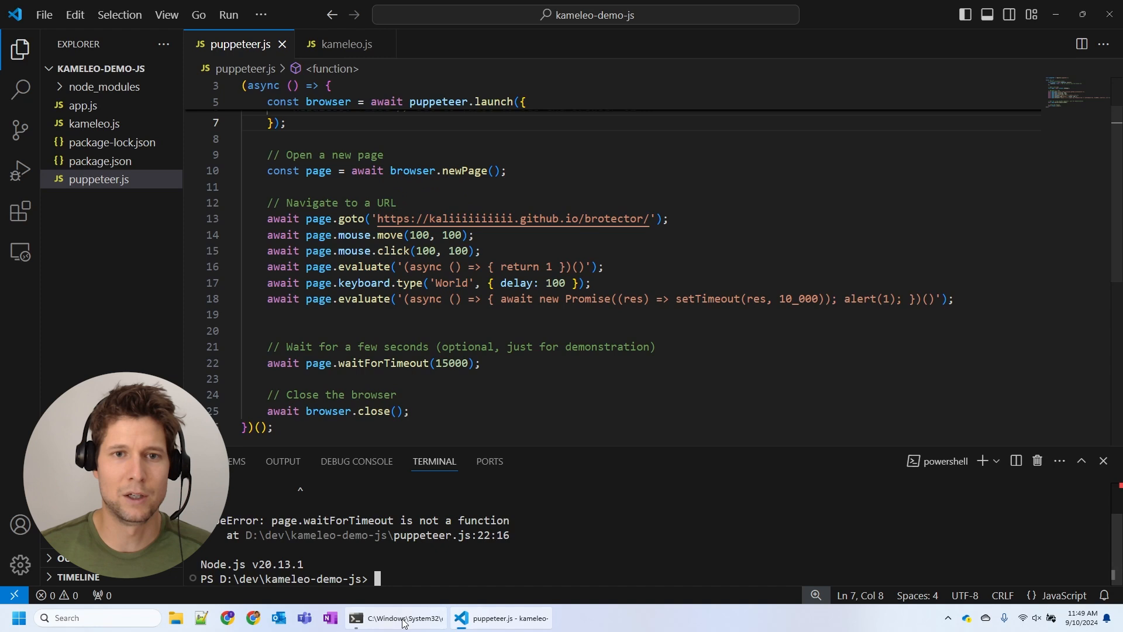
# Step: Start Kameleo.CLI.exe in Command Prompt with email and password so it waits authenticated
pyautogui.click(394, 618)
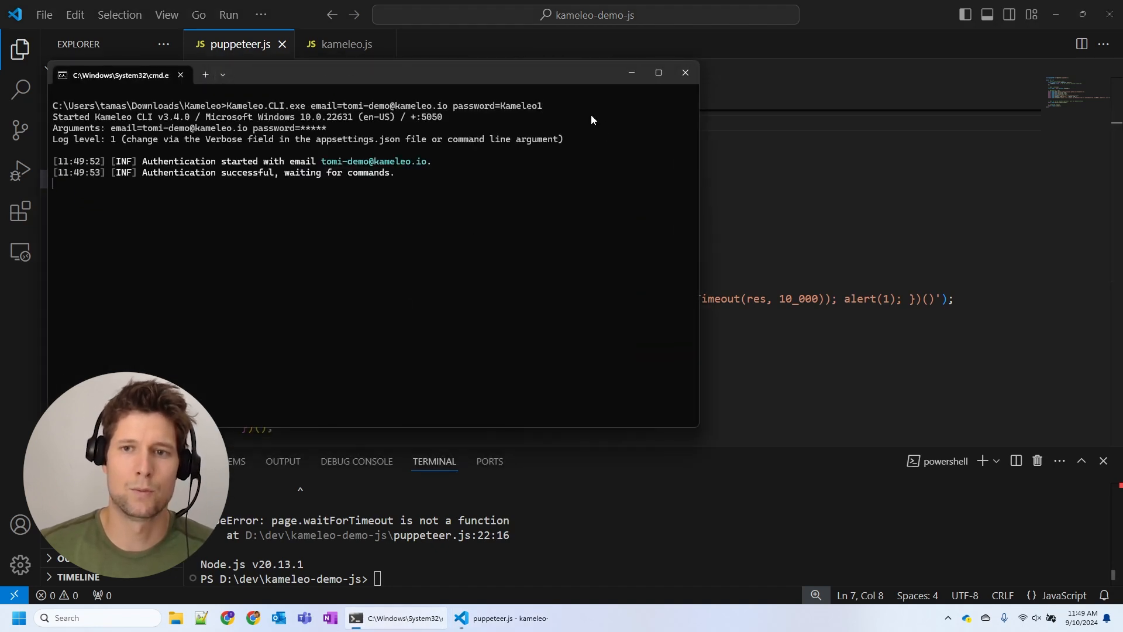
pyautogui.click(344, 43)
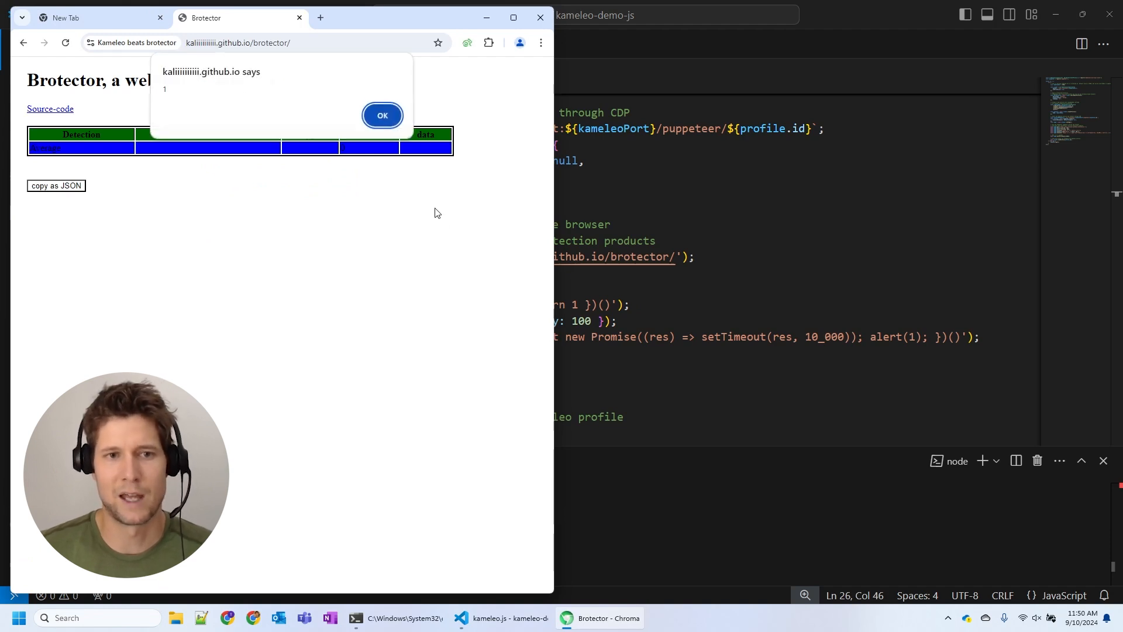
# Step: Dismiss Brotector's alert in Chroma, then read the local-api-client-typescript README down to the Selenium section
pyautogui.click(381, 116)
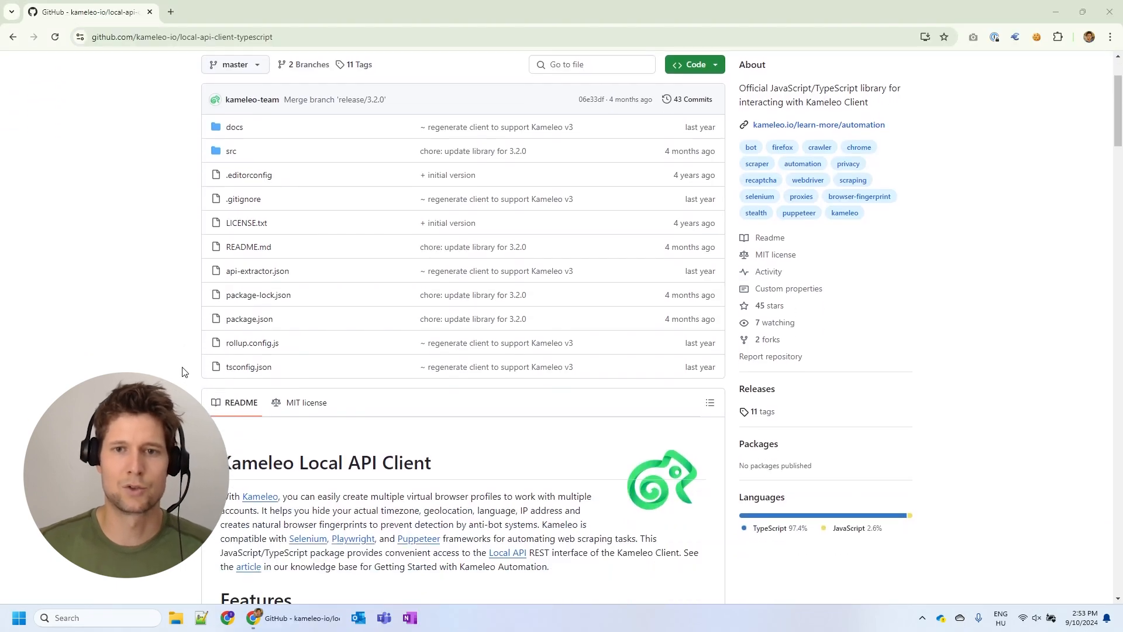
pyautogui.scroll(-3)
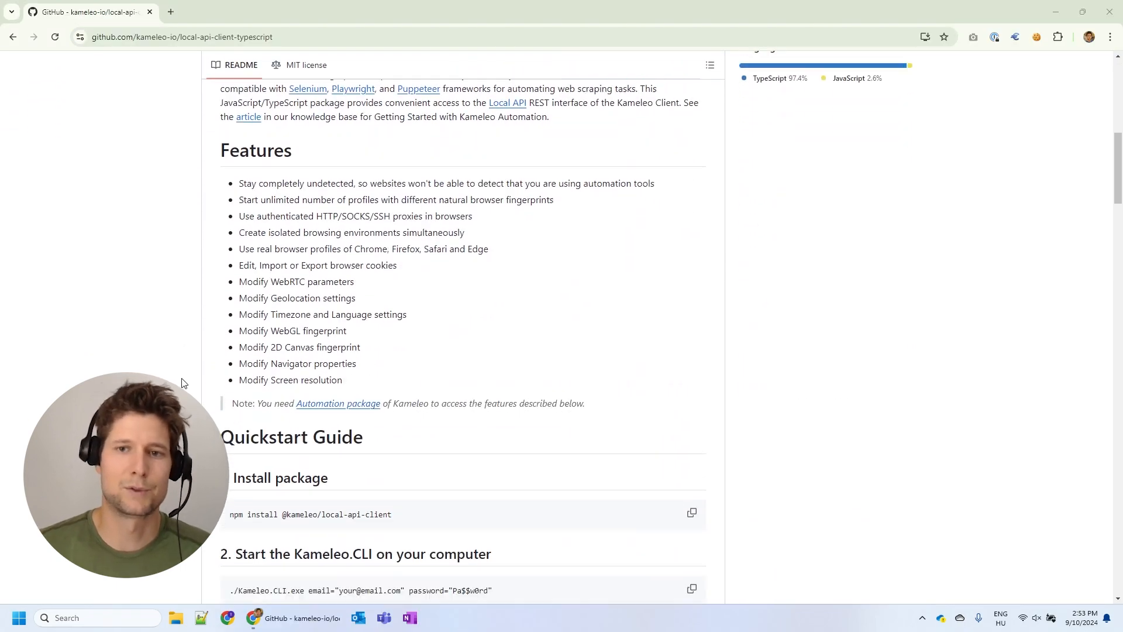
pyautogui.scroll(-3)
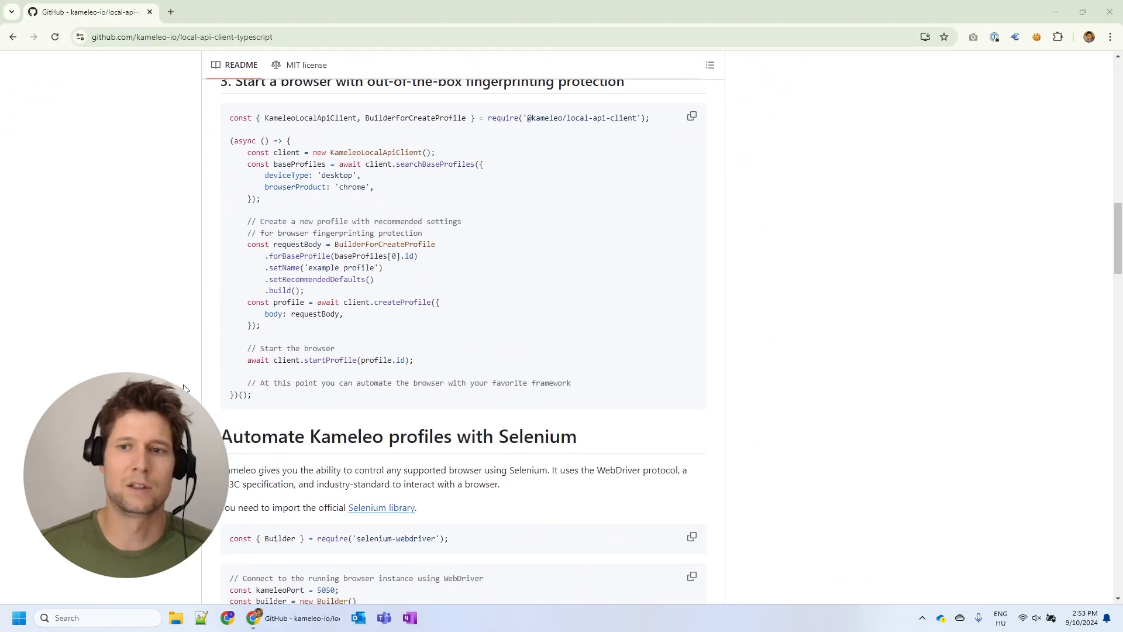